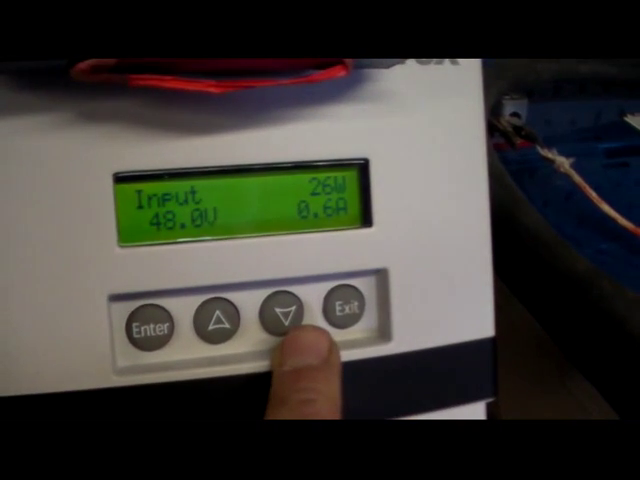
{"action": "left_click", "coordinate": [282, 316]}
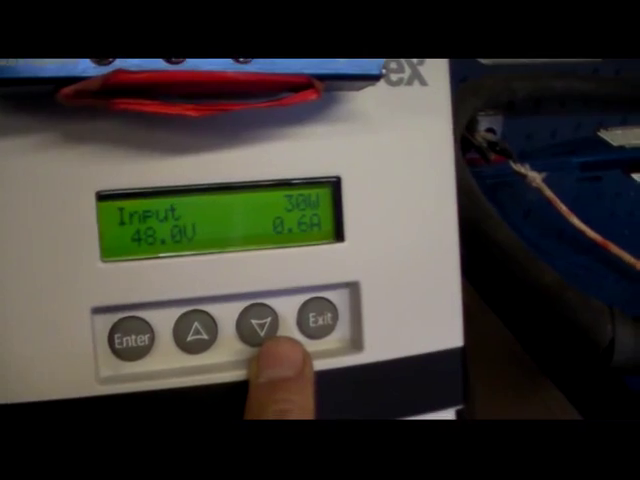